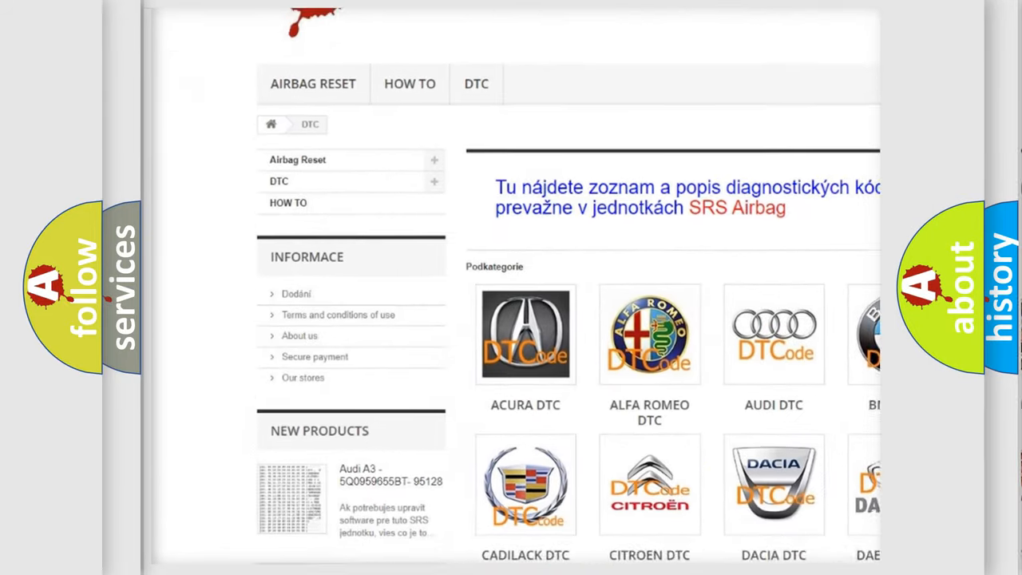
pyautogui.scroll(-3)
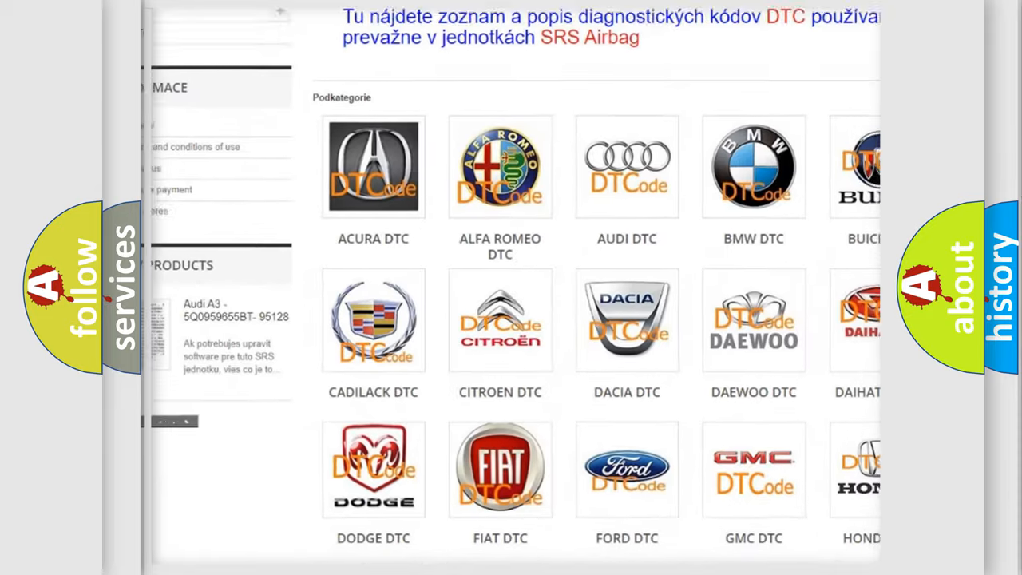
pyautogui.scroll(-3)
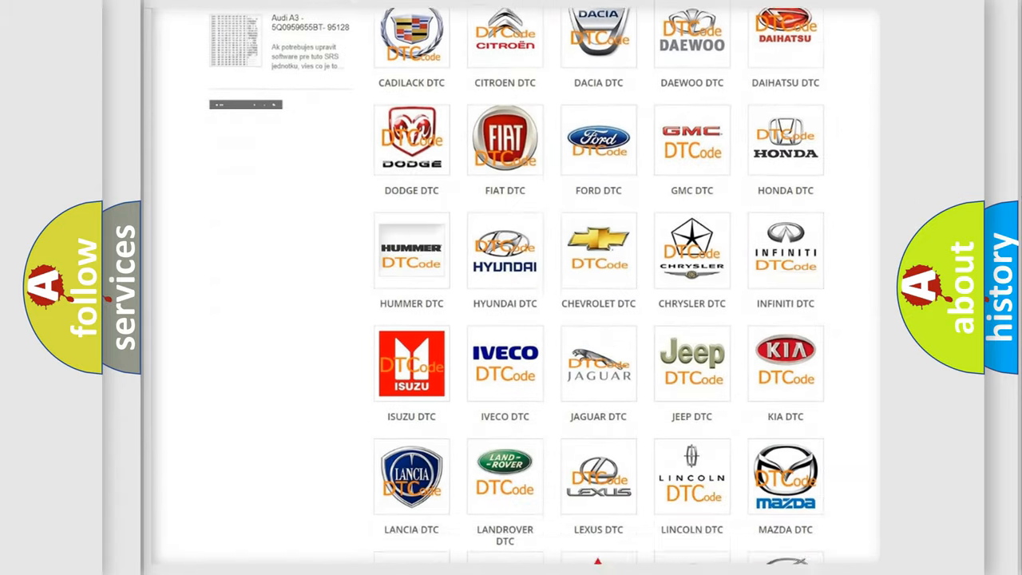
pyautogui.scroll(-3)
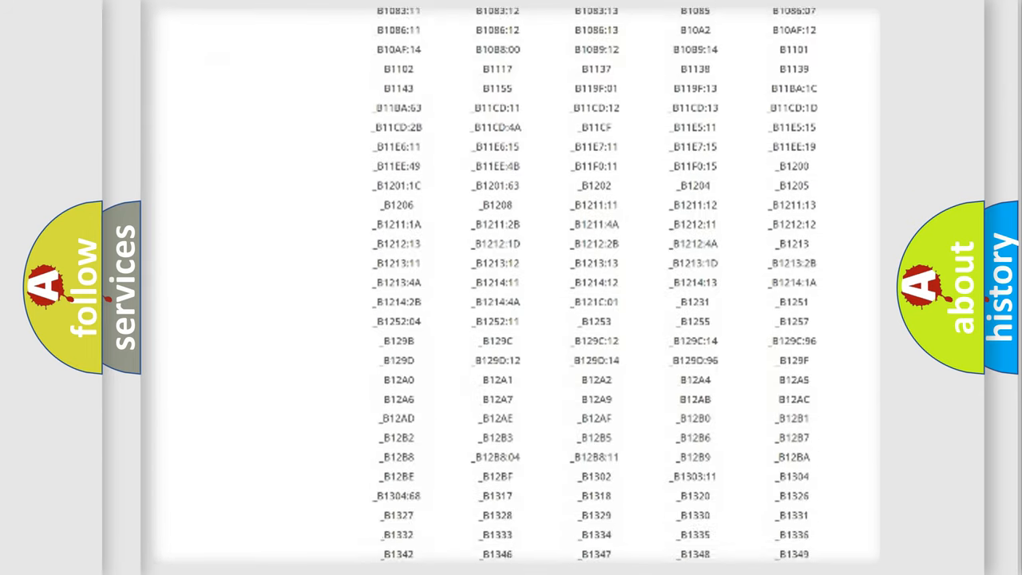
pyautogui.scroll(-3)
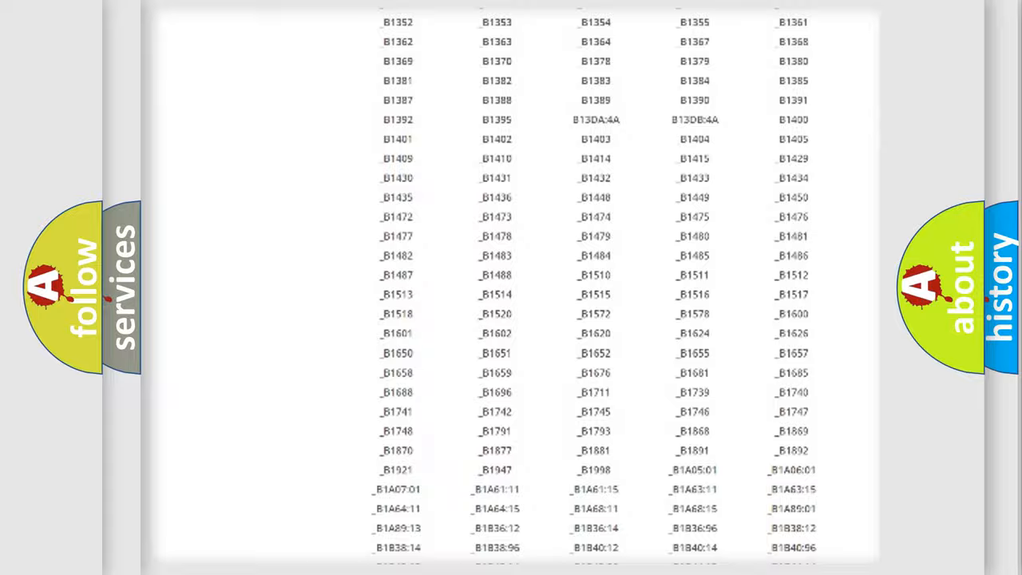